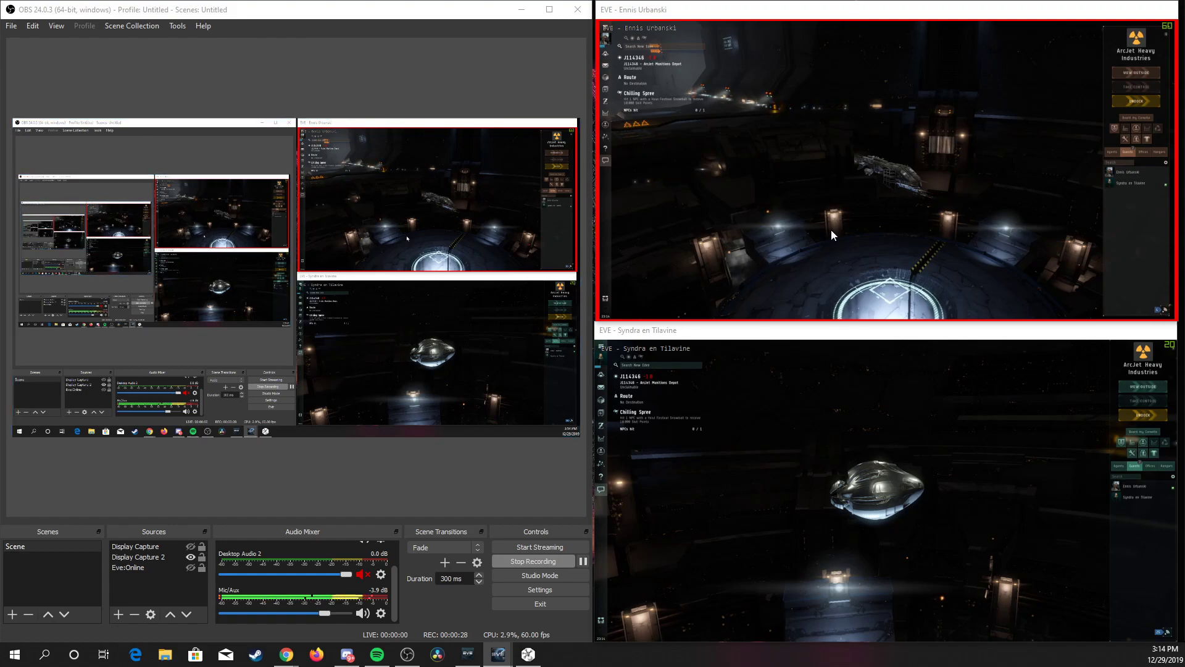
pyautogui.moveTo(805, 397)
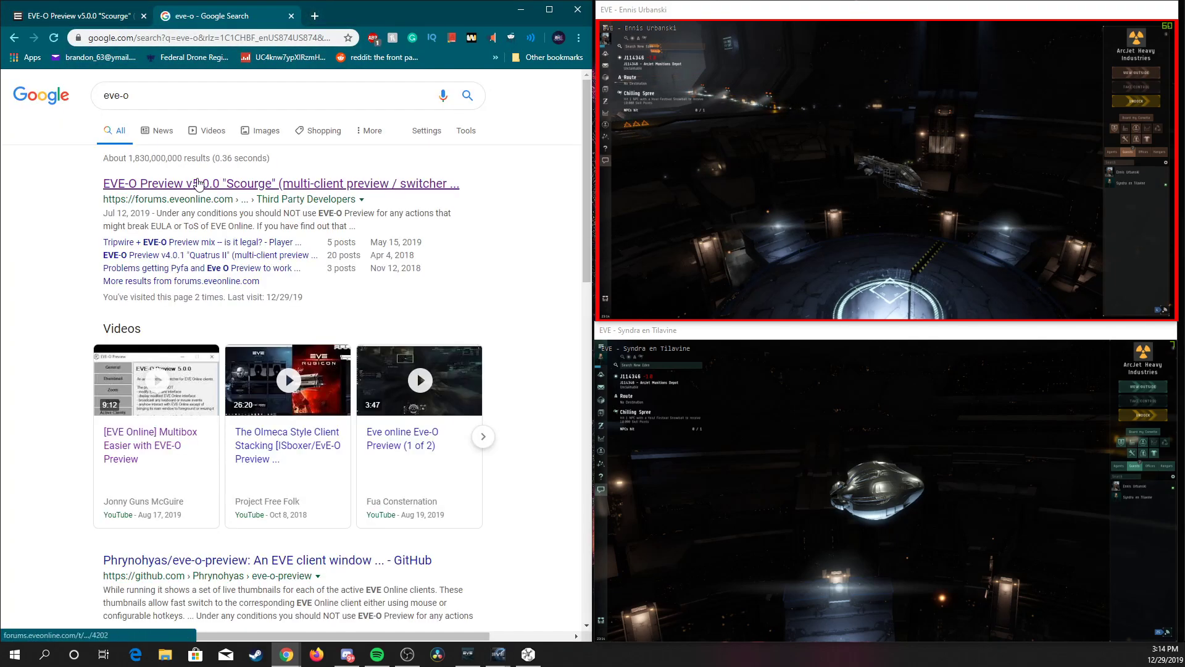
# Step: Download the EVE-O Preview 5.0.0 zip from its official forum thread
pyautogui.click(281, 182)
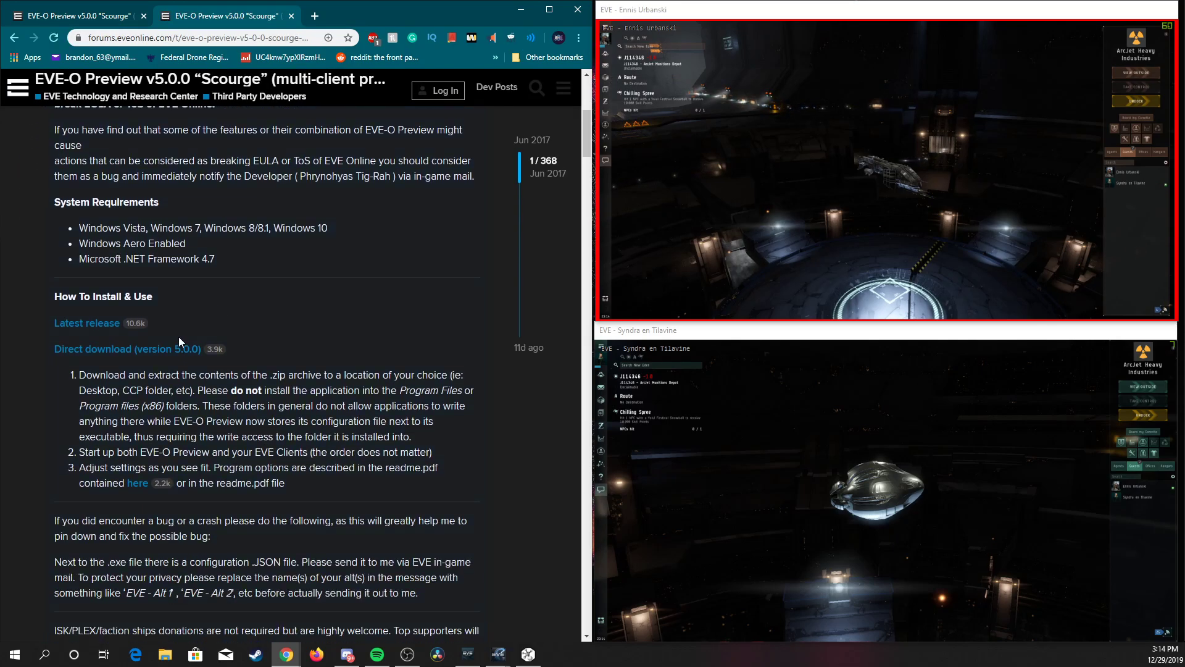
pyautogui.click(127, 348)
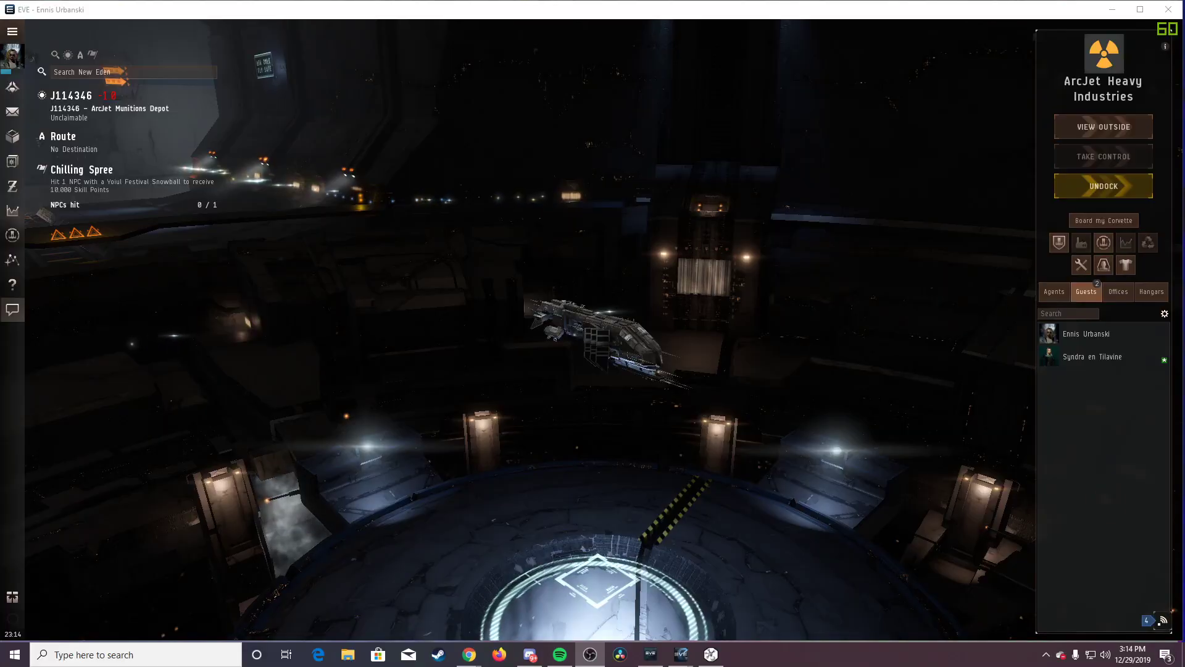
# Step: Extract the EVE-O Preview exe from the Downloads zip to the desktop, replacing the old copy
pyautogui.click(347, 655)
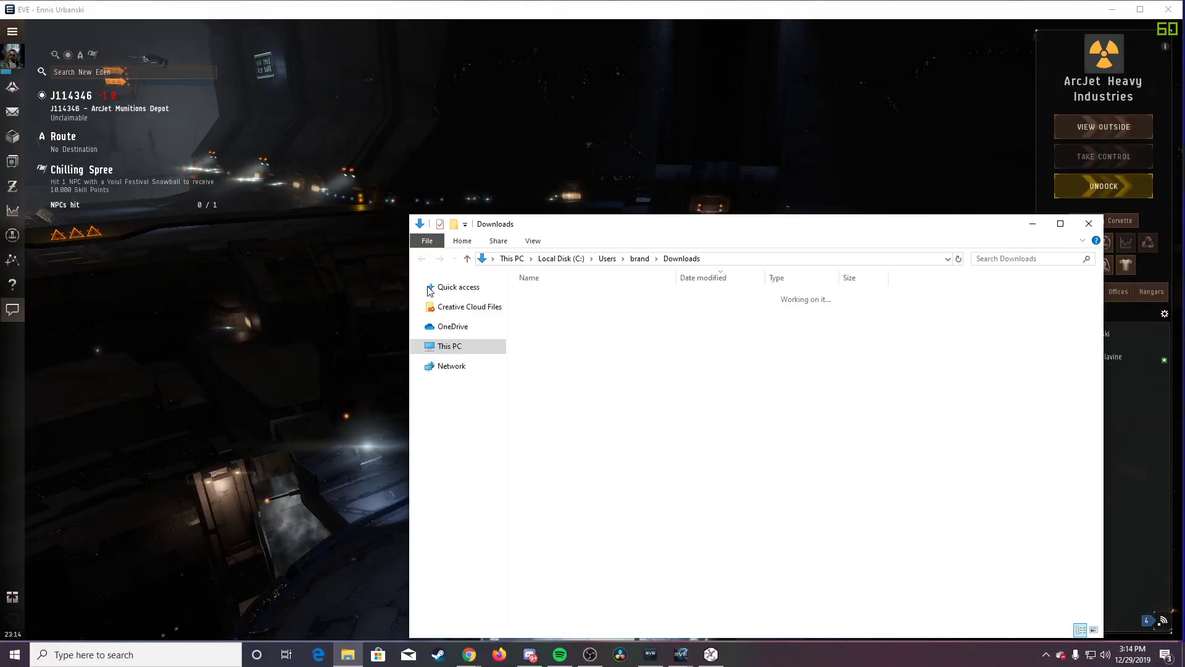
pyautogui.click(1087, 223)
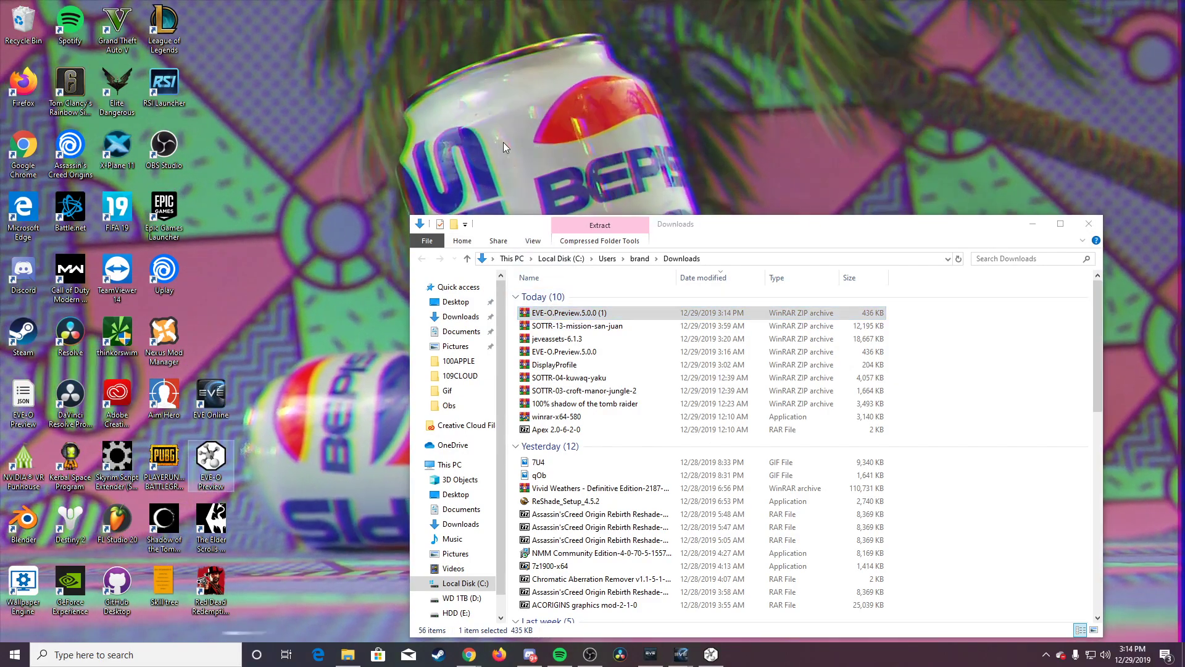
pyautogui.doubleClick(569, 312)
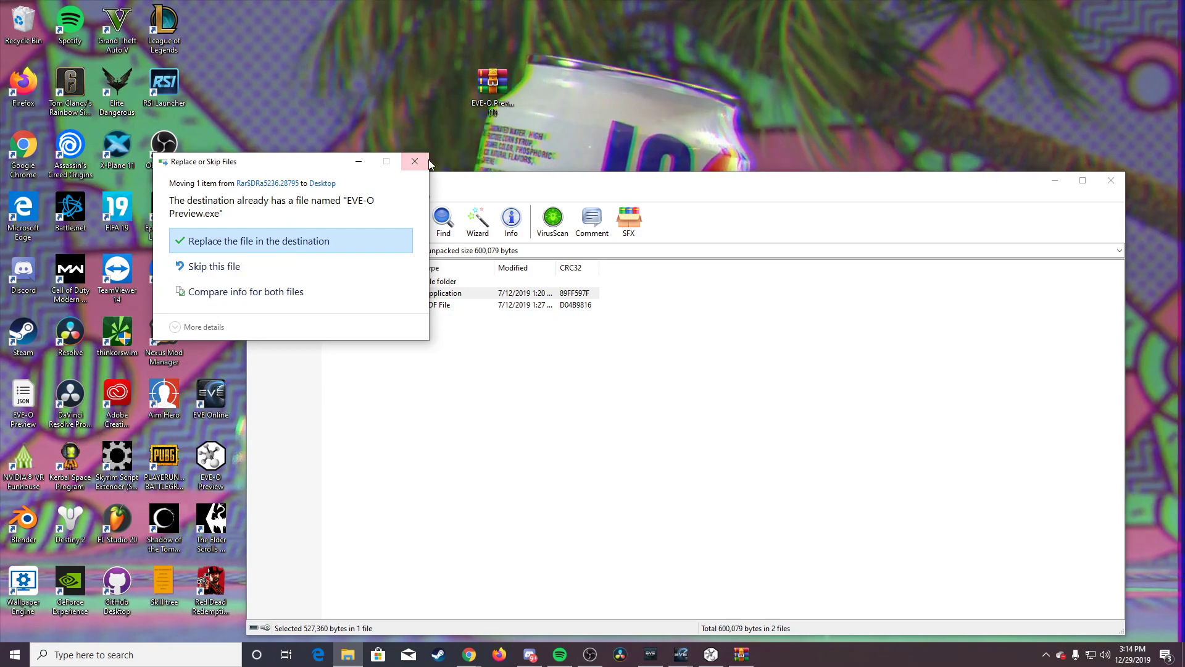
pyautogui.click(257, 240)
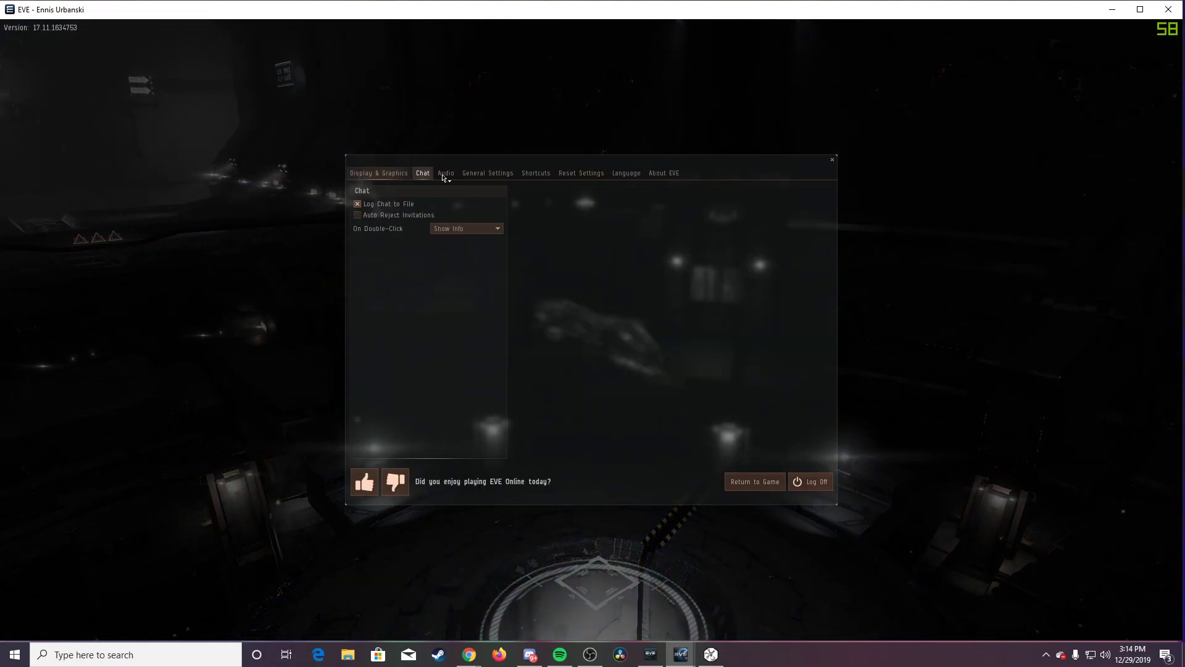
pyautogui.click(753, 482)
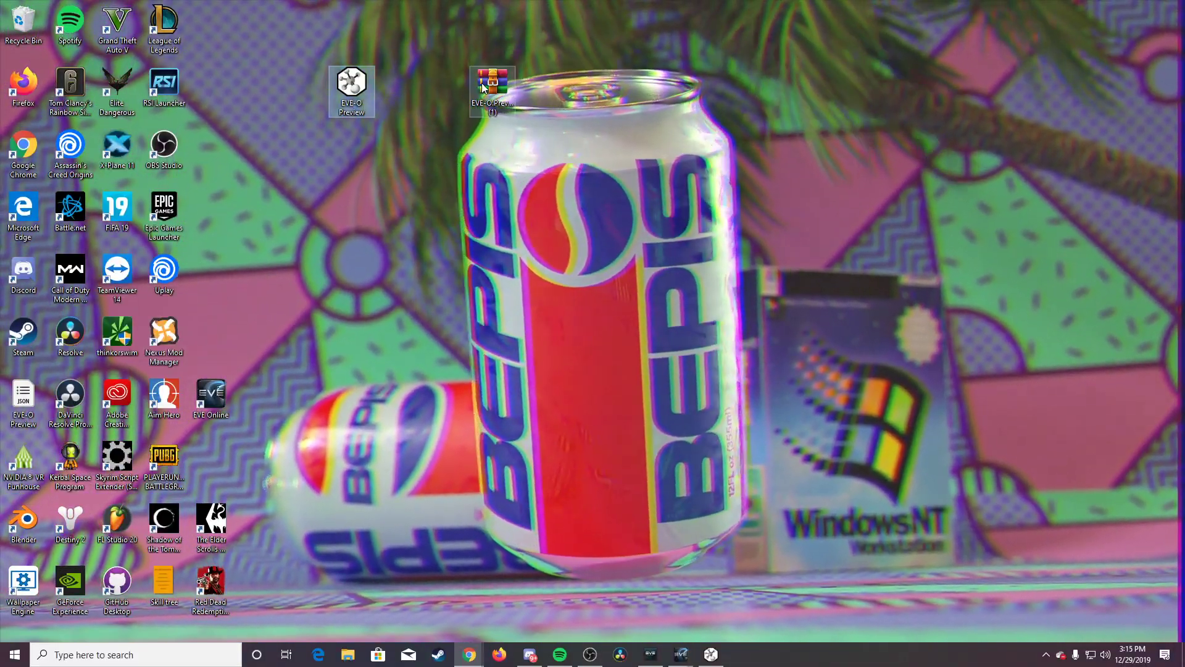
# Step: Close the archive window and launch EVE-O Preview from its desktop icon
pyautogui.doubleClick(493, 82)
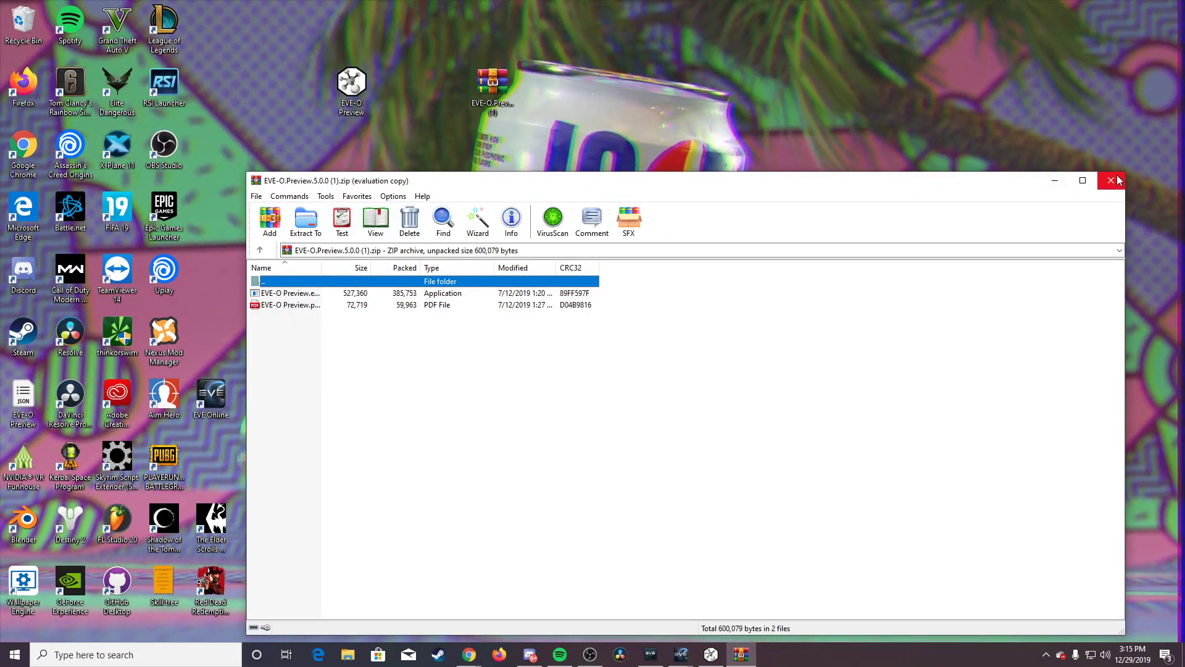
pyautogui.click(1110, 180)
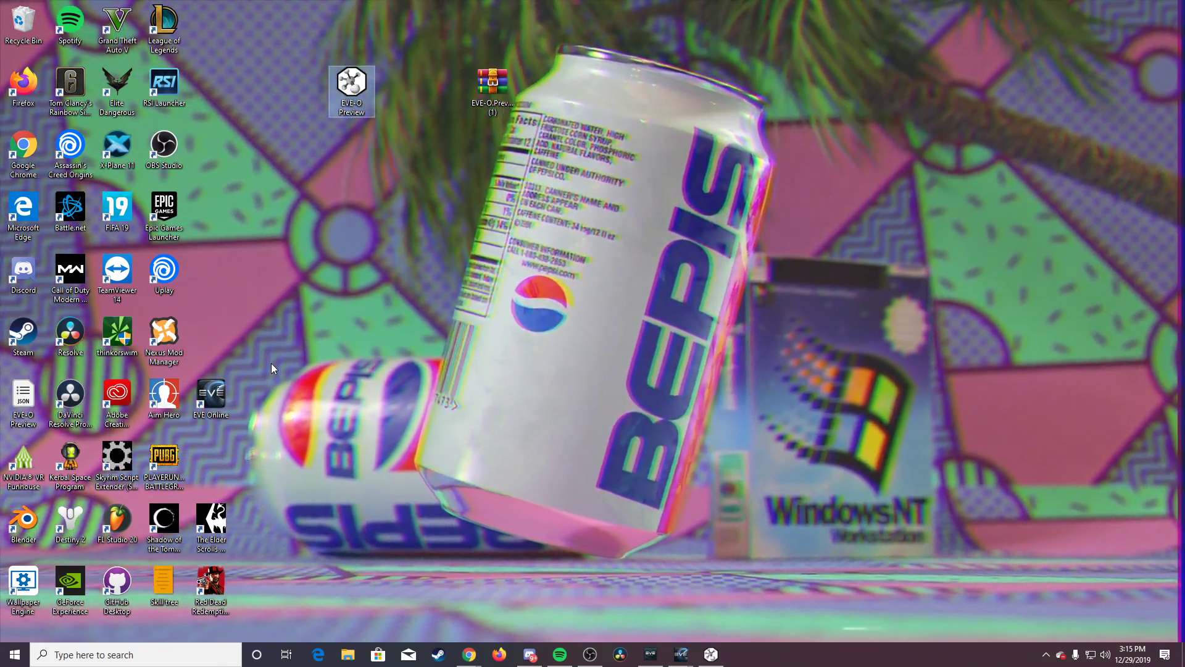
pyautogui.doubleClick(351, 85)
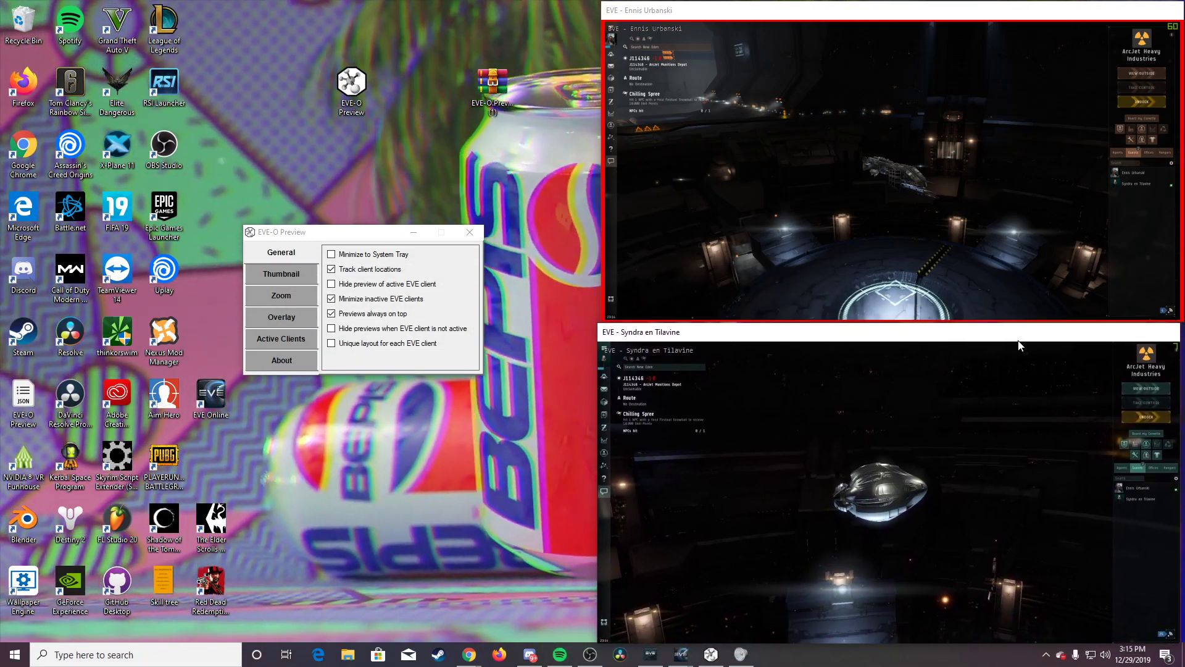
# Step: Review the General checkboxes and show the Thumbnail page (opacity, size 941 by 490)
pyautogui.click(331, 269)
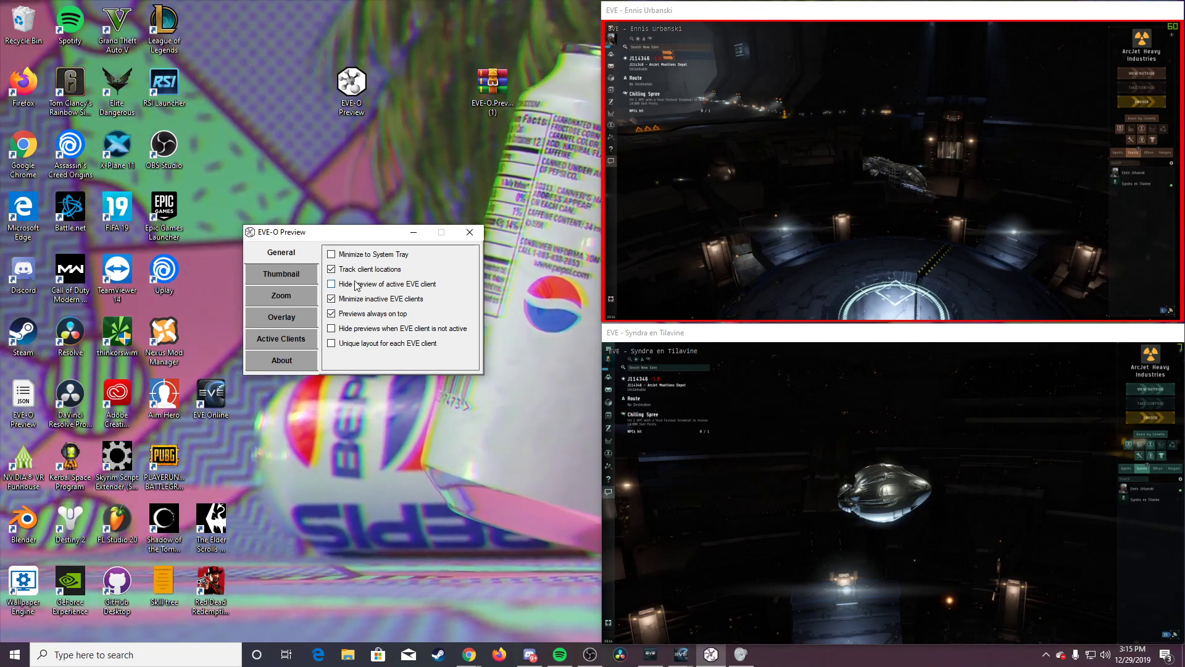
pyautogui.click(331, 284)
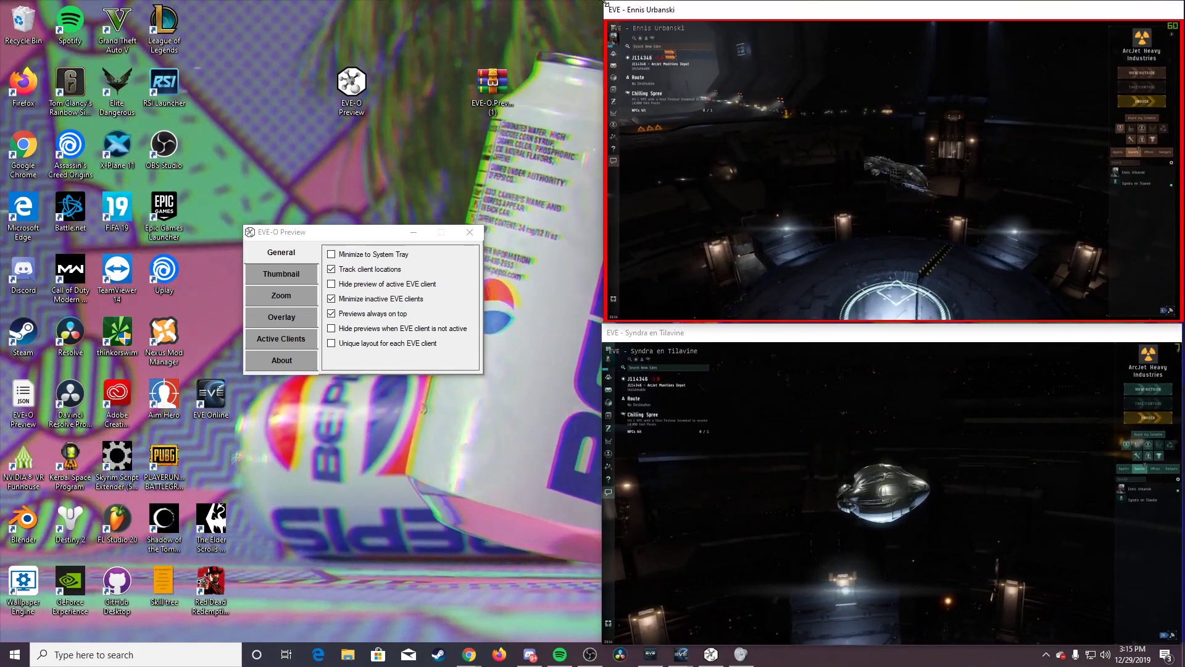
pyautogui.click(331, 314)
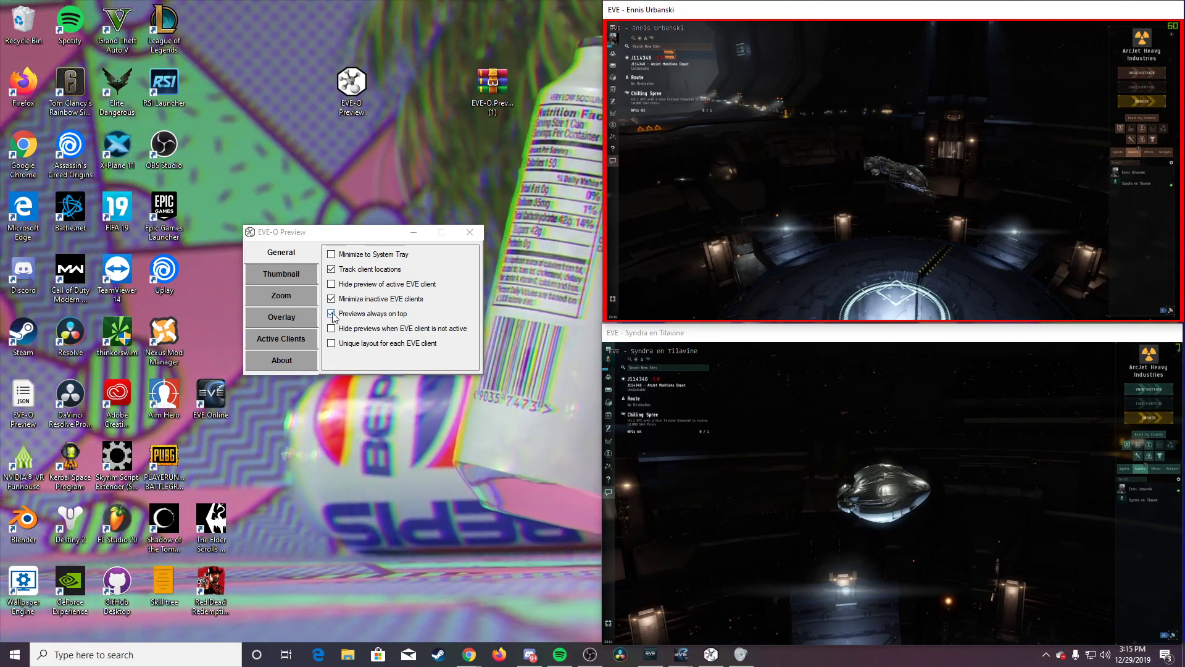
pyautogui.click(281, 274)
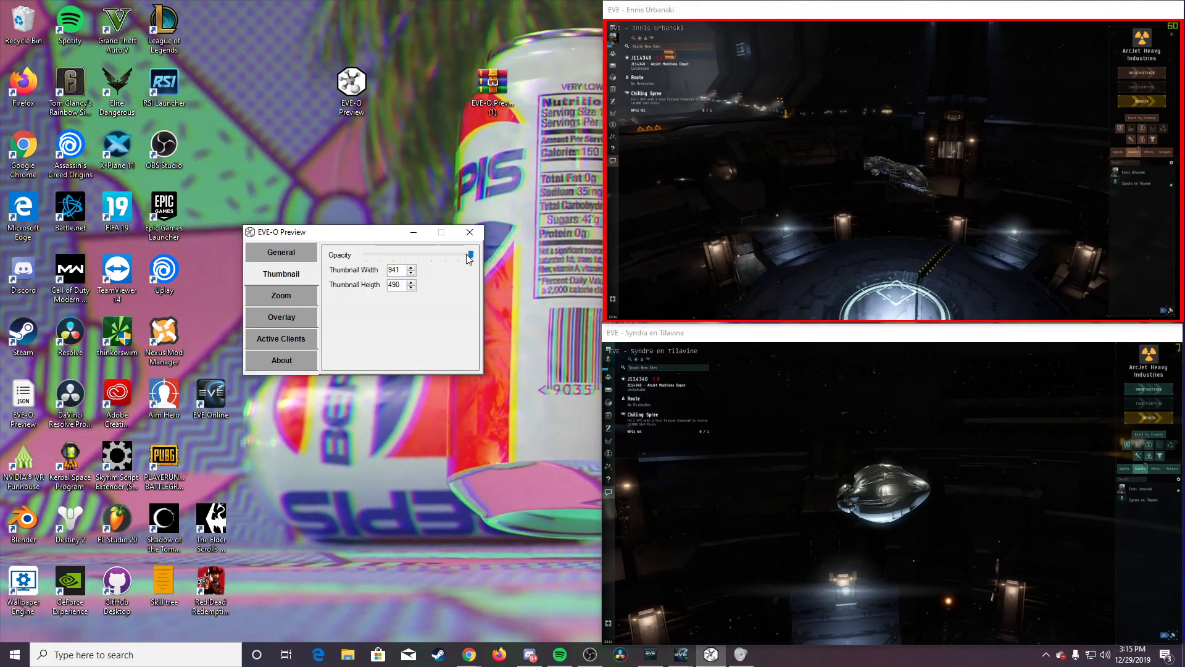
# Step: Lower thumbnail opacity then restore it to full, and show the Zoom page (hover zoom factor 2)
pyautogui.moveTo(470, 255); pyautogui.dragTo(378, 254)
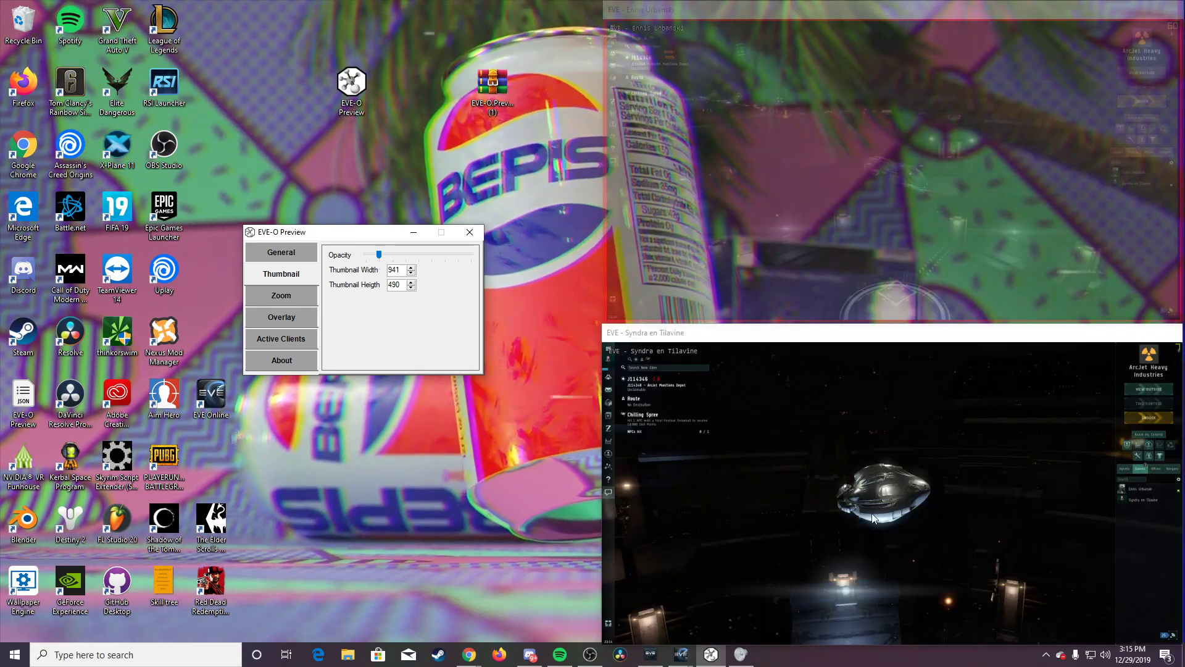
pyautogui.click(1106, 654)
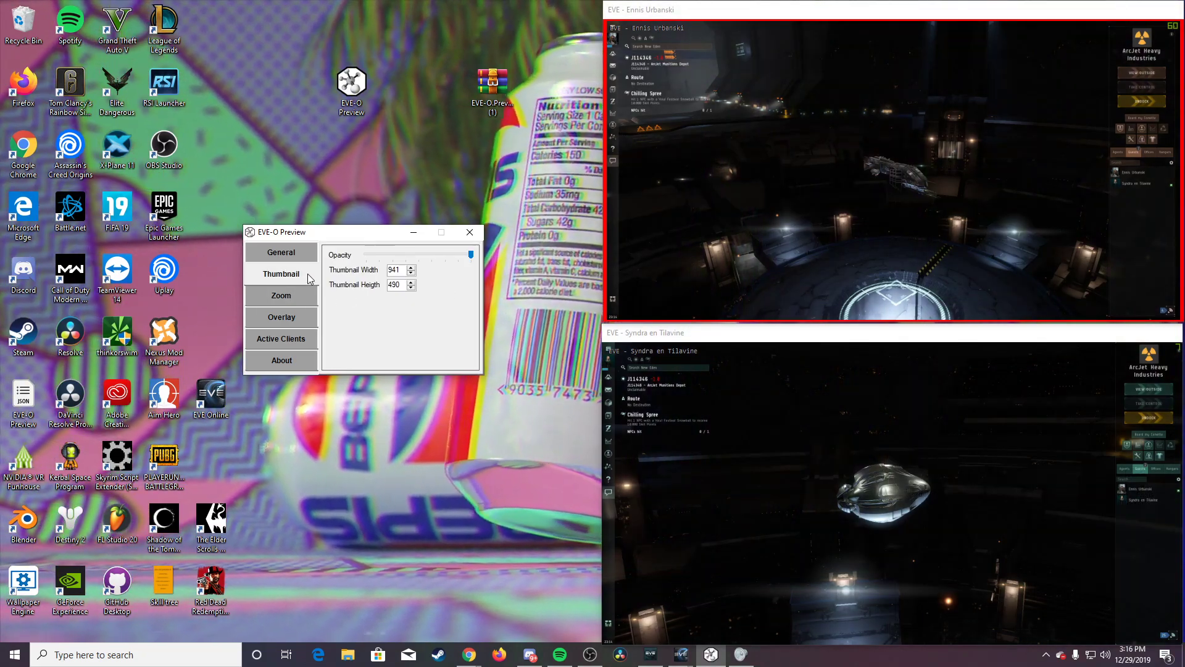
pyautogui.click(280, 295)
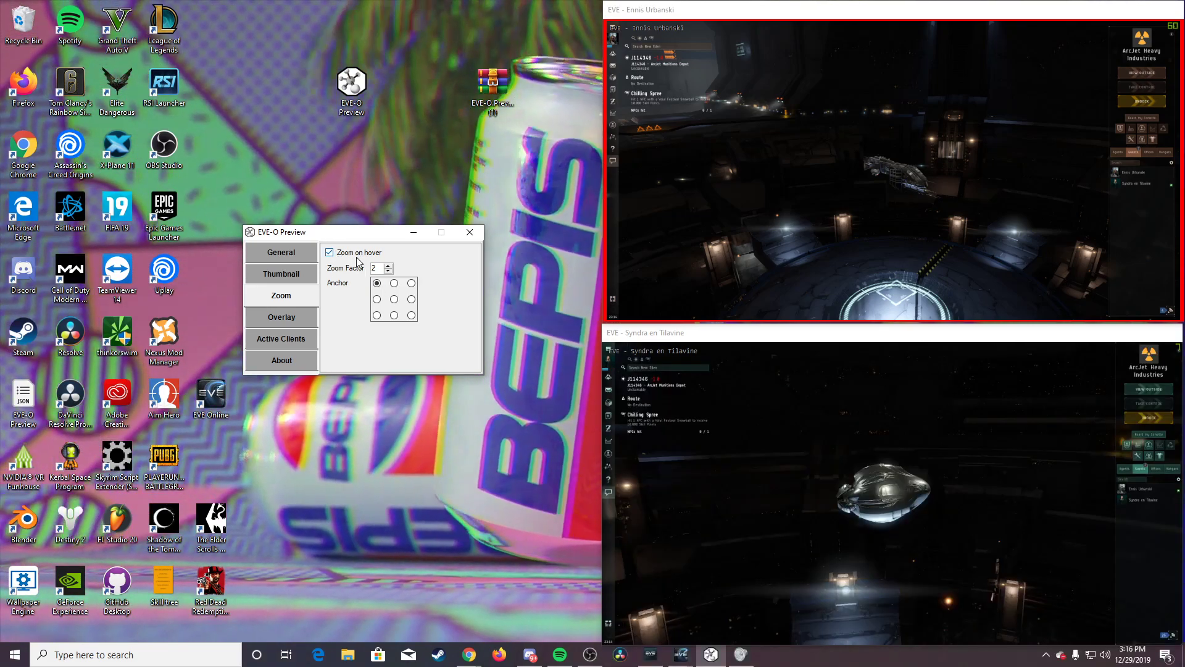
# Step: Set the Overlay active-client highlight colour to yellow and show the Active Clients list
pyautogui.click(281, 317)
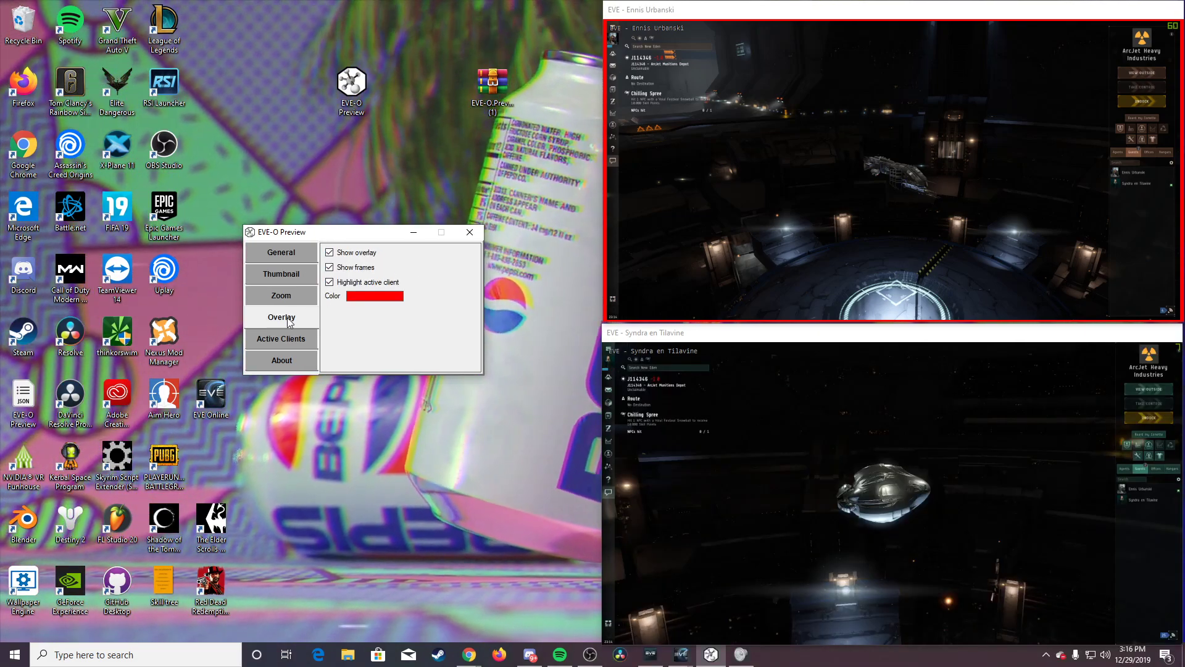
pyautogui.click(373, 295)
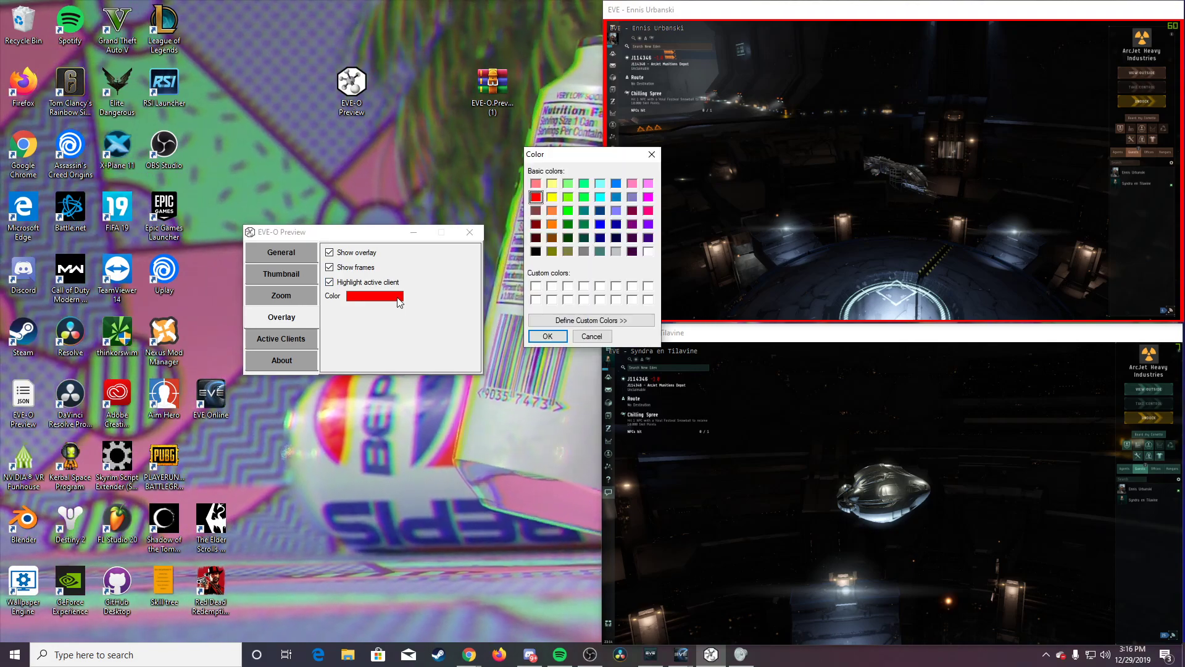
pyautogui.click(547, 336)
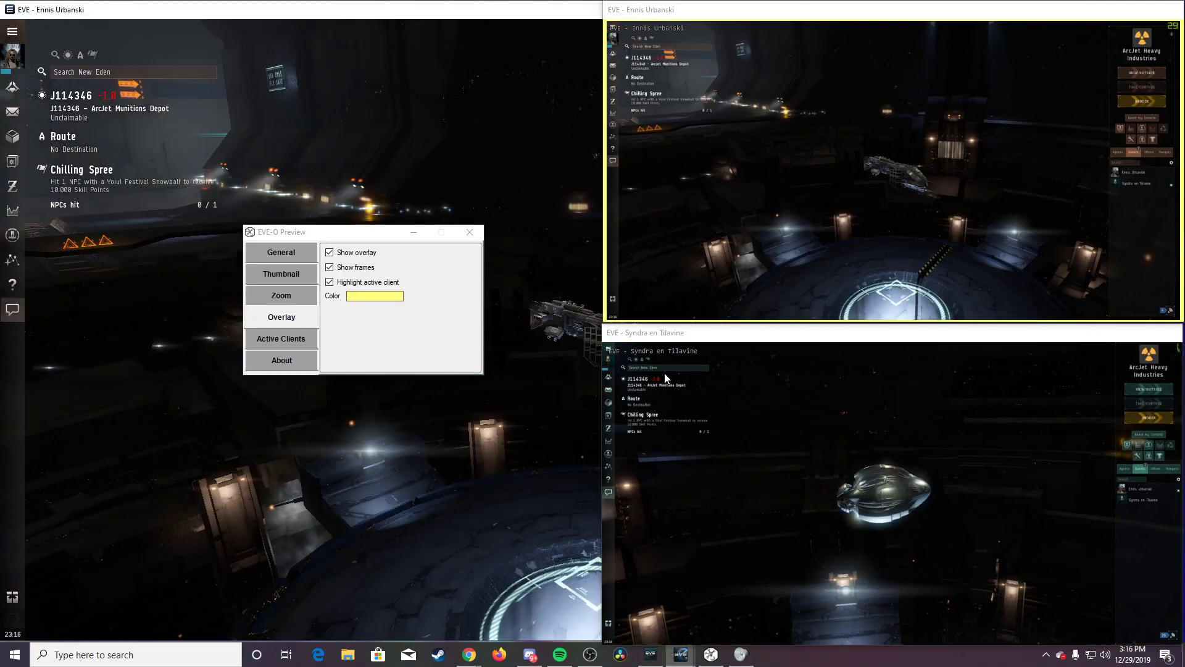
pyautogui.click(280, 274)
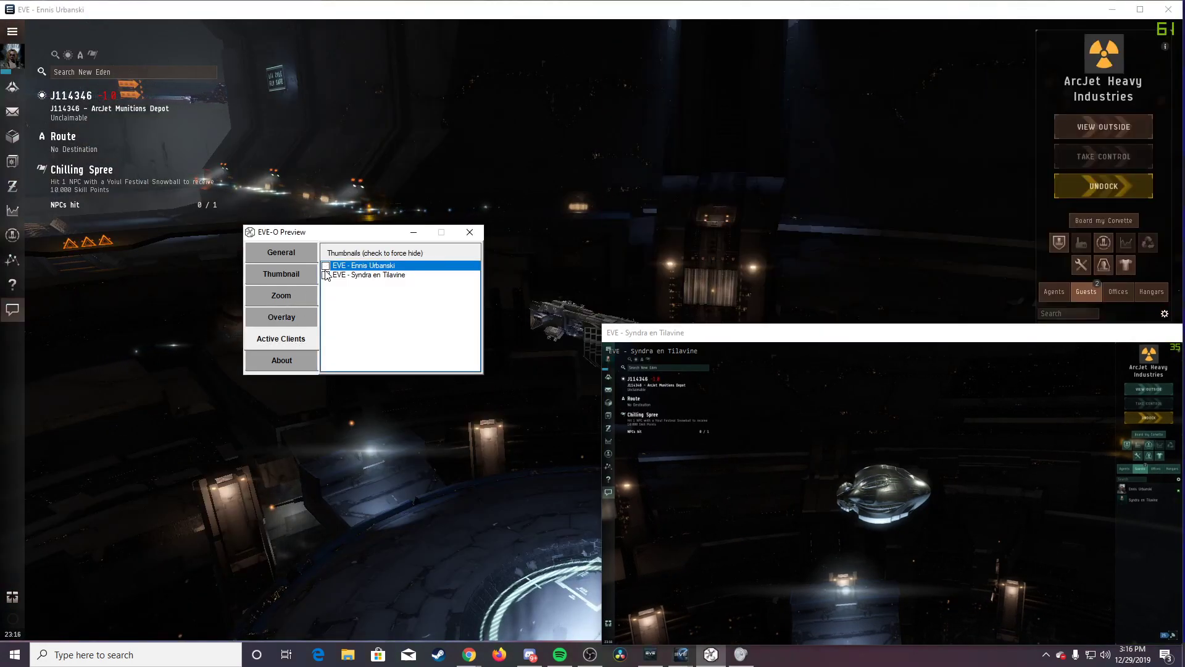
# Step: Re-show the hidden client thumbnail, return to General and close the settings window
pyautogui.click(363, 265)
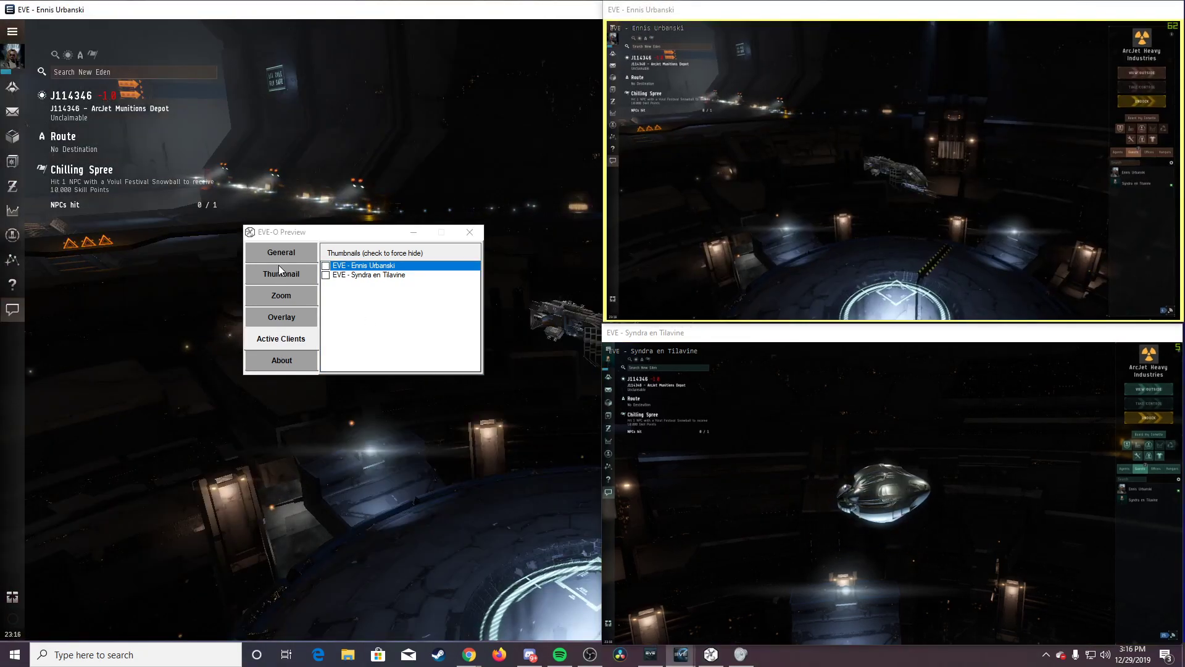
pyautogui.click(280, 251)
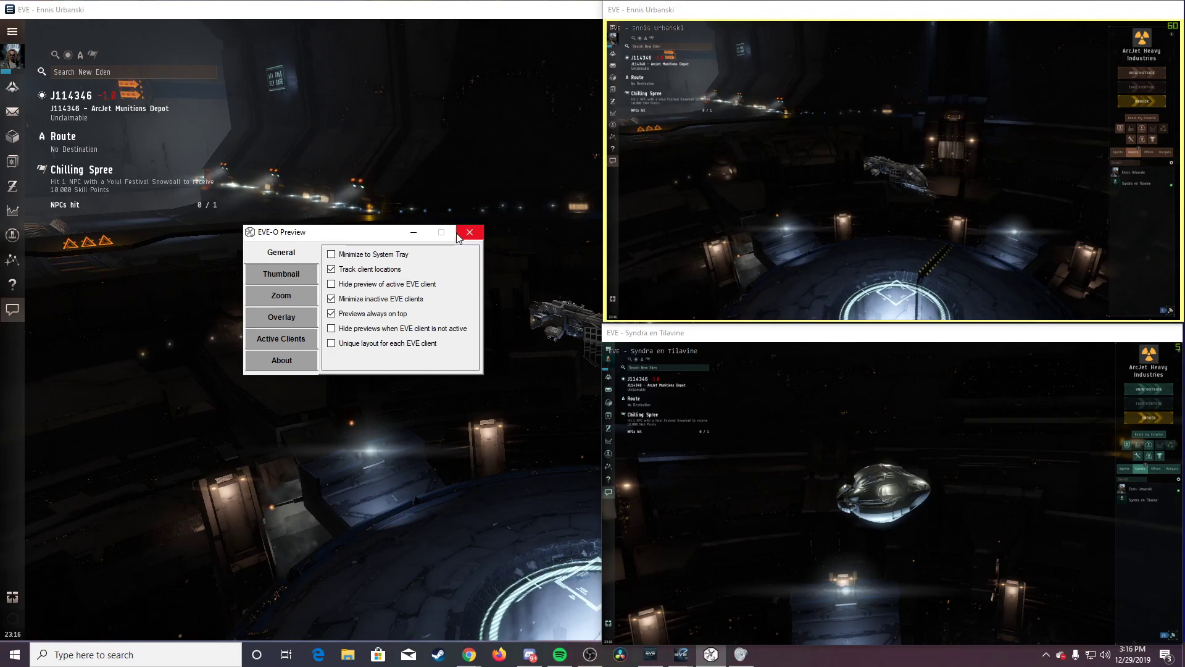
pyautogui.click(469, 232)
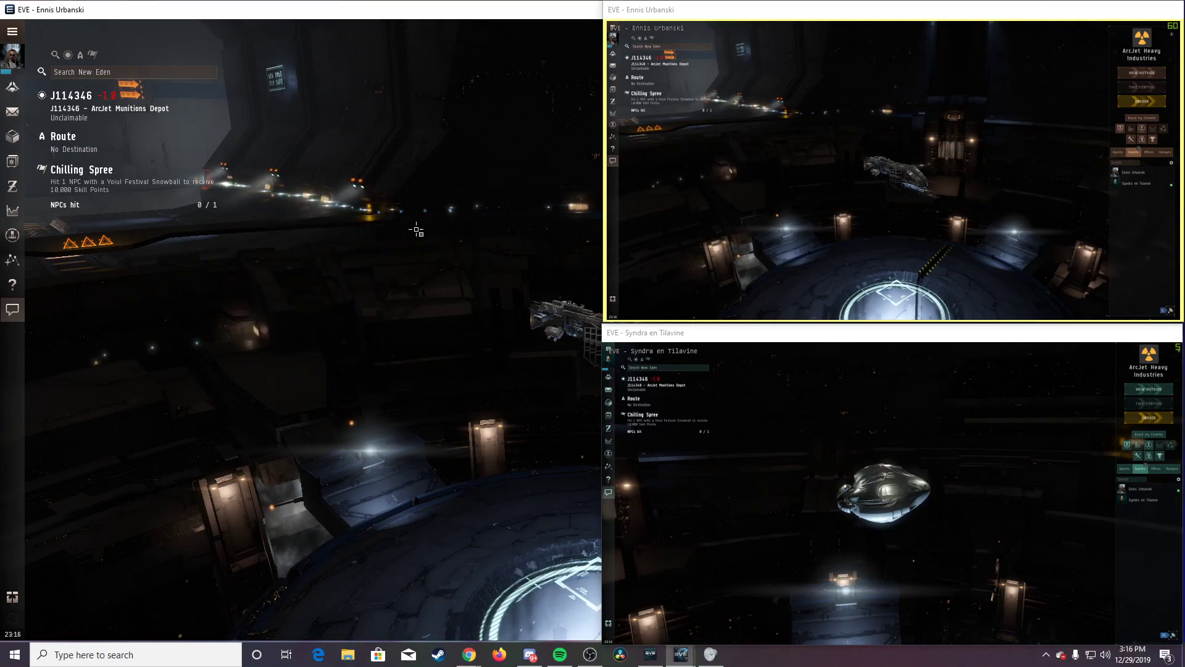